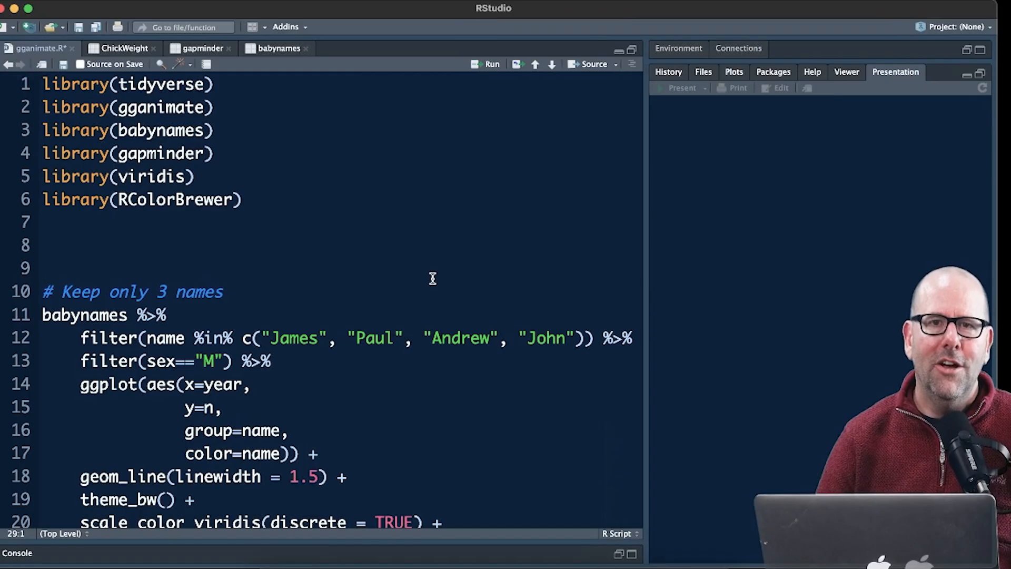
{"action": "mouse_move", "coordinate": [362, 198]}
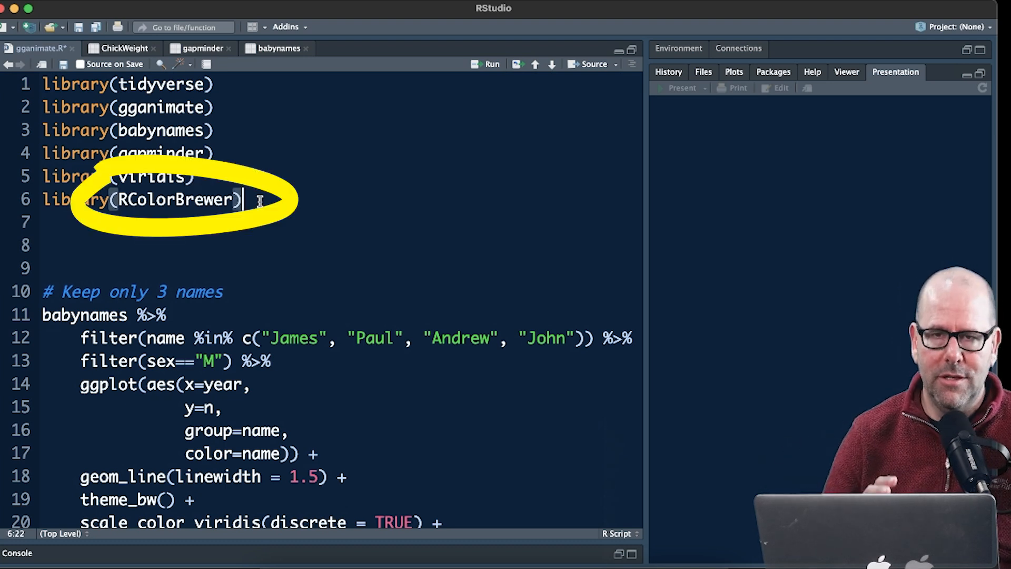
- Run the babynames code to render the baby names popularity chart
{"action": "scroll", "scroll_direction": "down", "scroll_amount": 3}
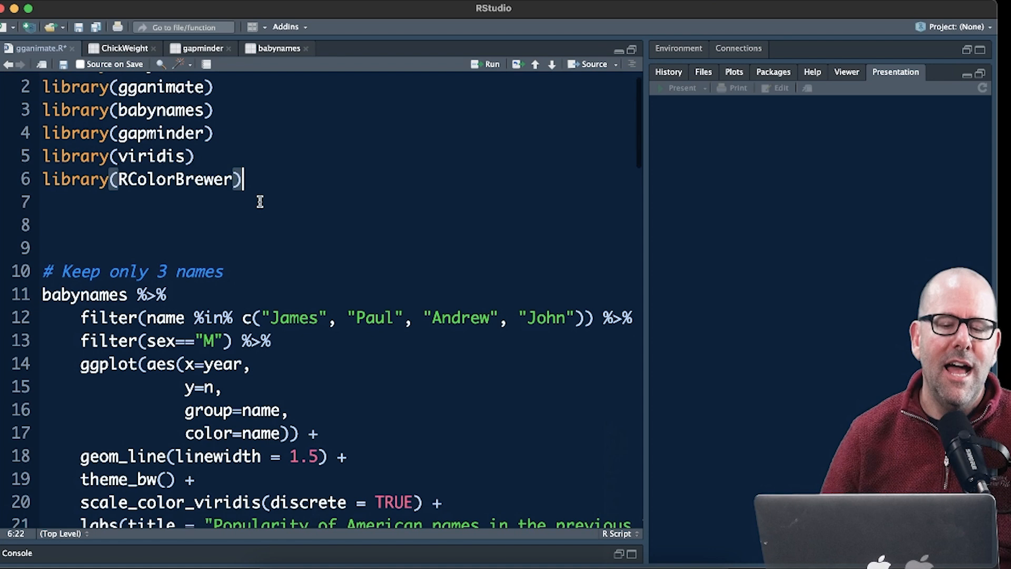
{"action": "scroll", "scroll_direction": "down", "scroll_amount": 3}
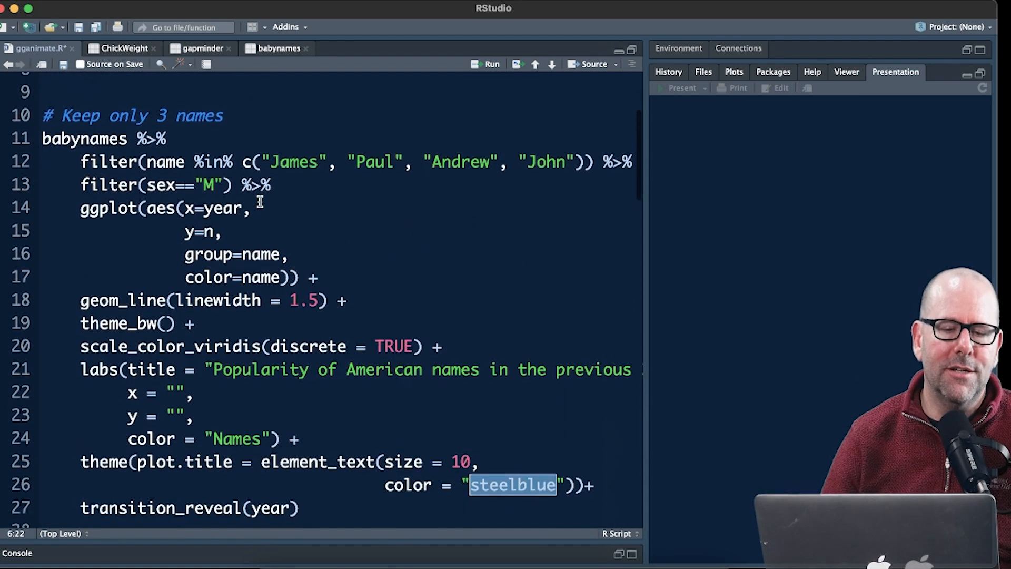
{"action": "scroll", "scroll_direction": "down", "scroll_amount": 3}
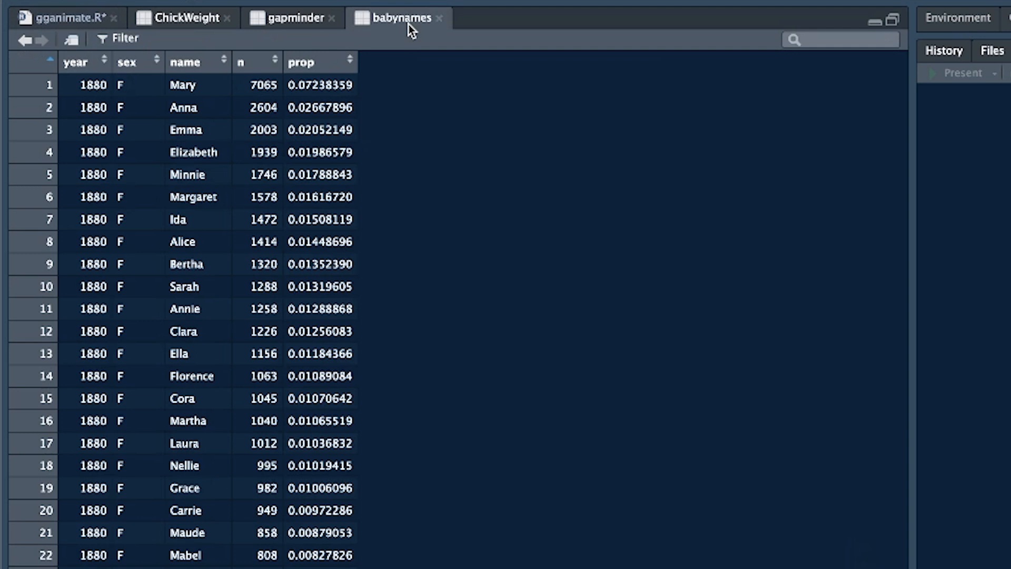
{"action": "mouse_move", "coordinate": [212, 268]}
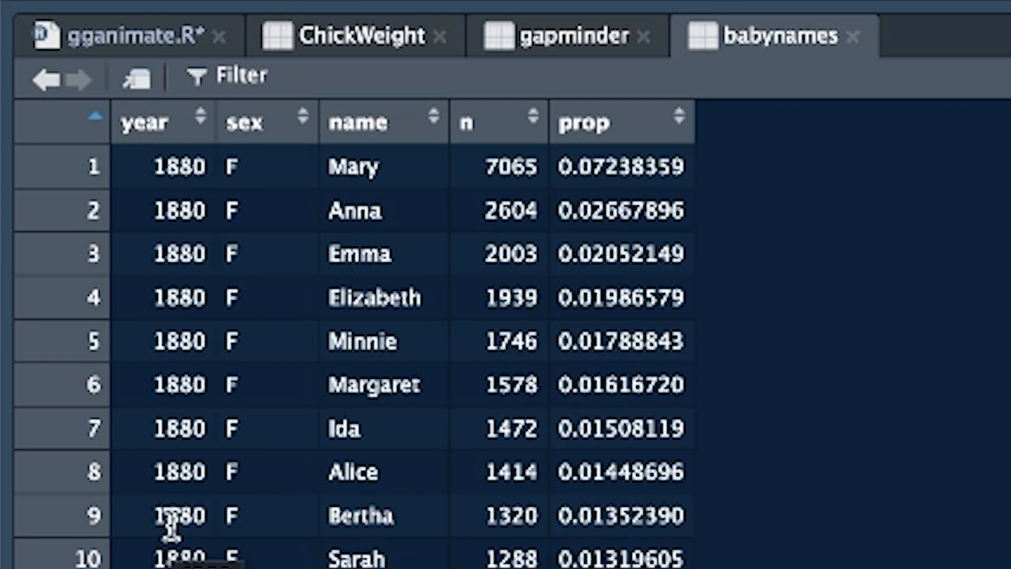
{"action": "mouse_move", "coordinate": [135, 519]}
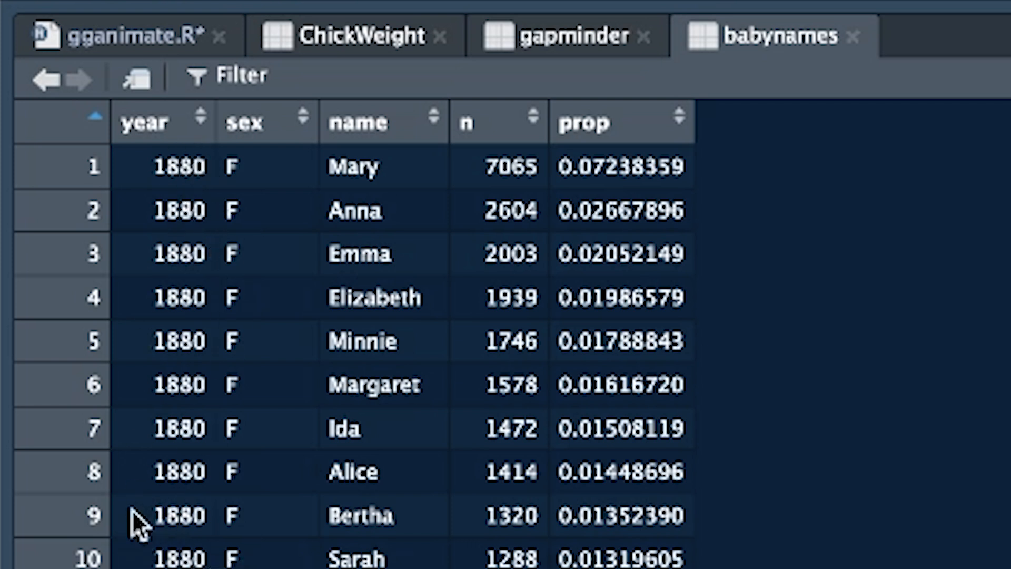
{"action": "mouse_move", "coordinate": [441, 274]}
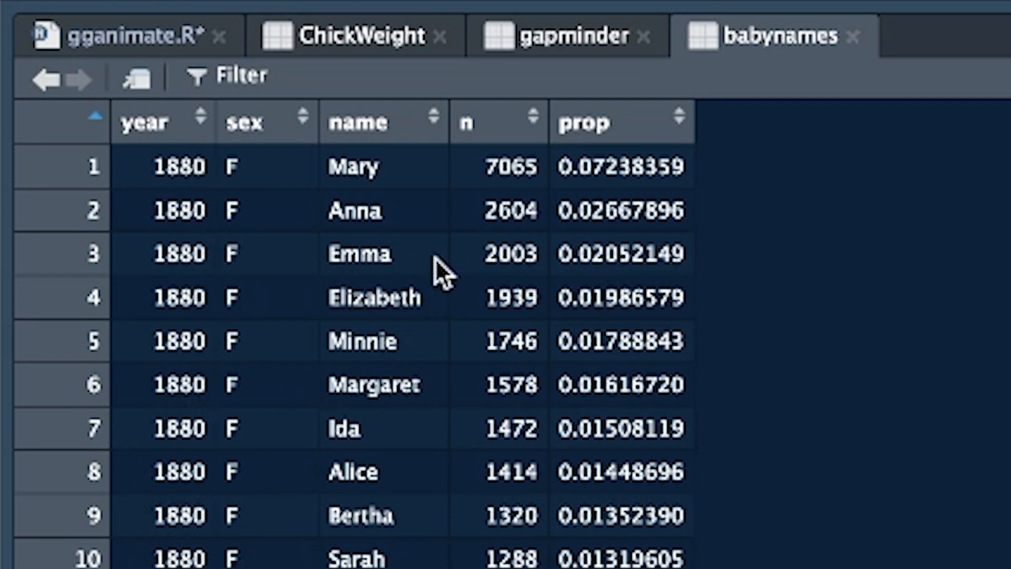
{"action": "mouse_move", "coordinate": [554, 413]}
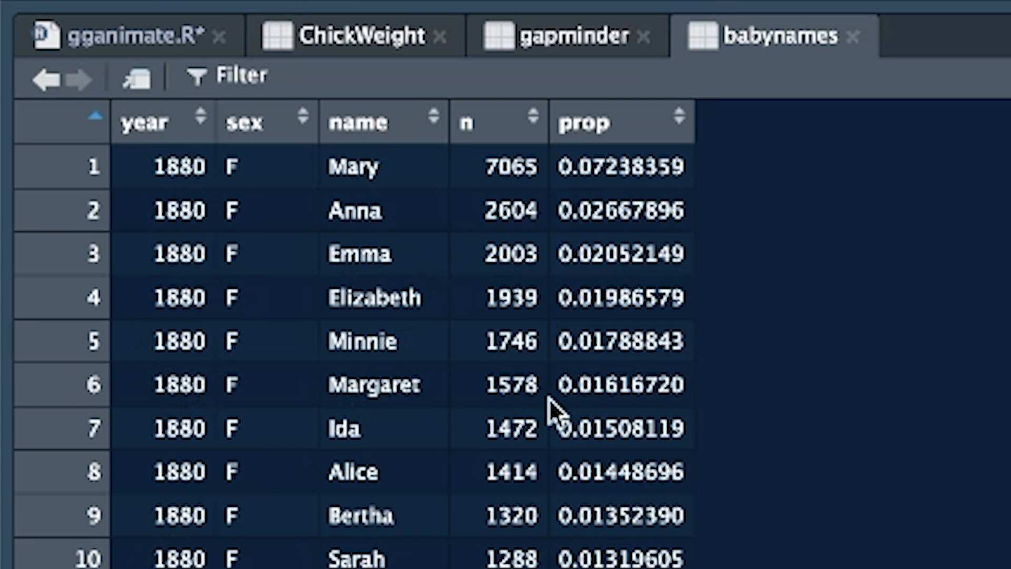
{"action": "mouse_move", "coordinate": [248, 480]}
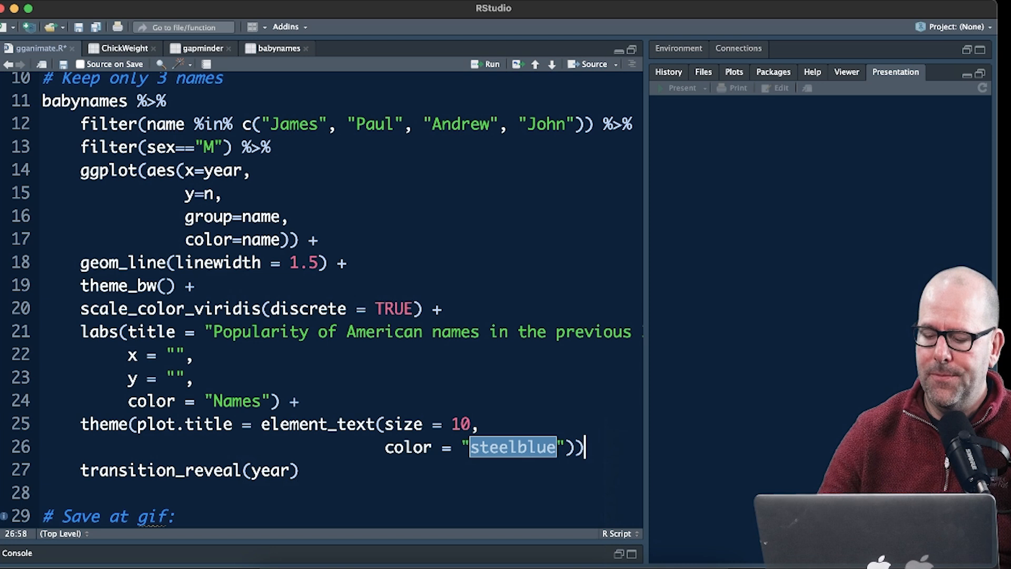
{"action": "left_click", "coordinate": [487, 64]}
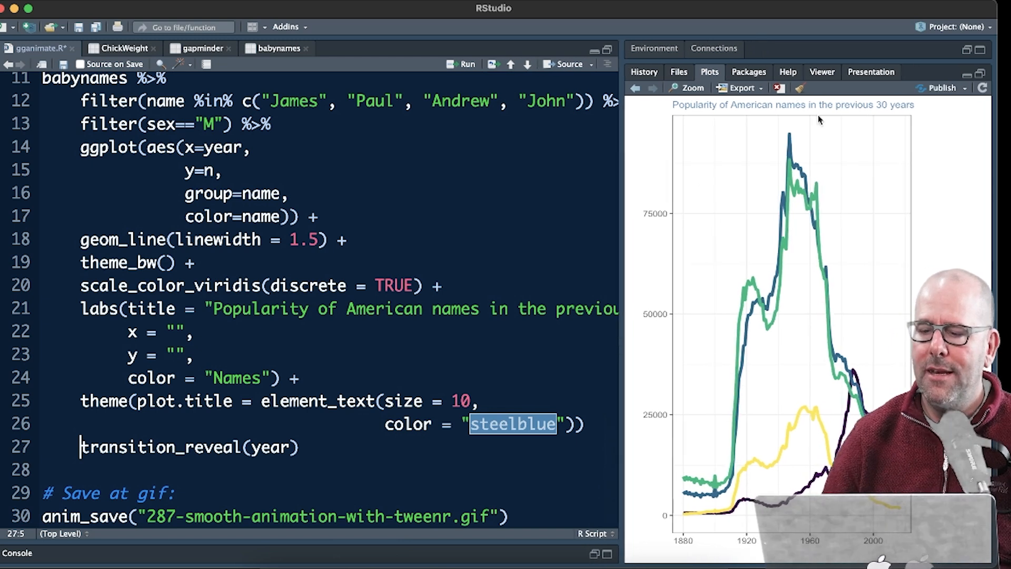
- Restore the + at the end of the theme() line linking it to transition_reveal(year)
{"action": "left_click", "coordinate": [871, 71]}
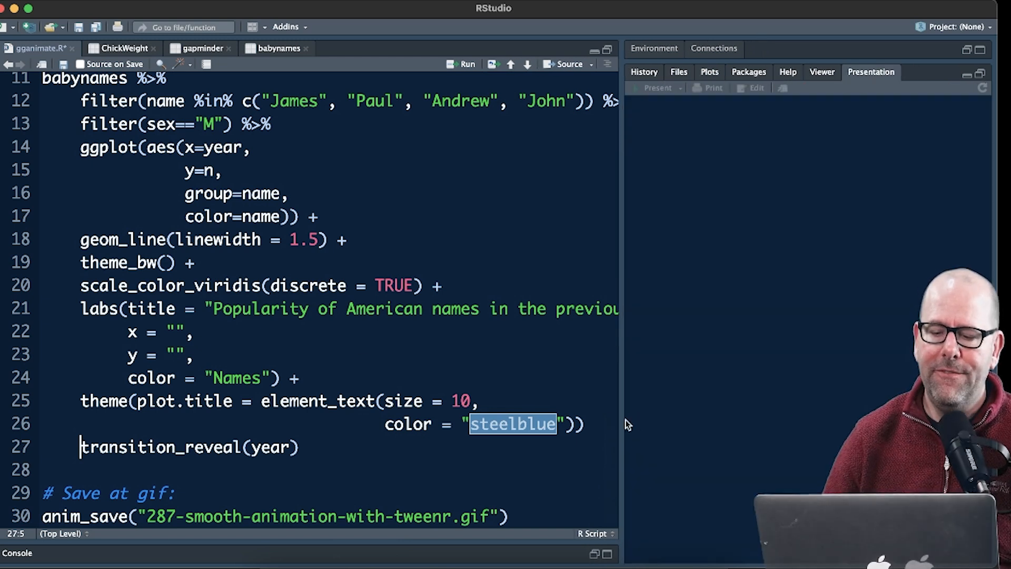
{"action": "type", "text": "+"}
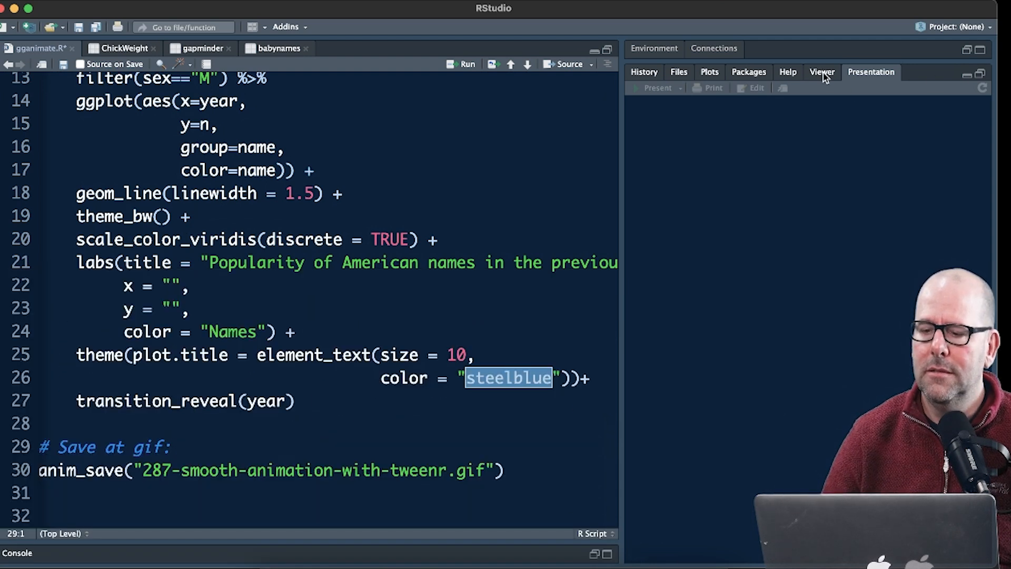
{"action": "left_click", "coordinate": [822, 71]}
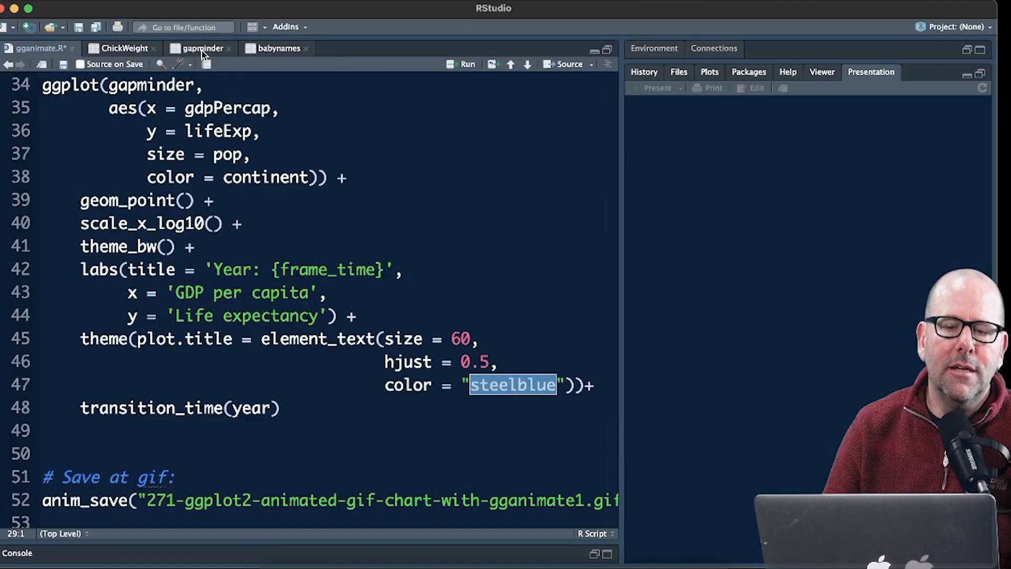
{"action": "left_click", "coordinate": [203, 48]}
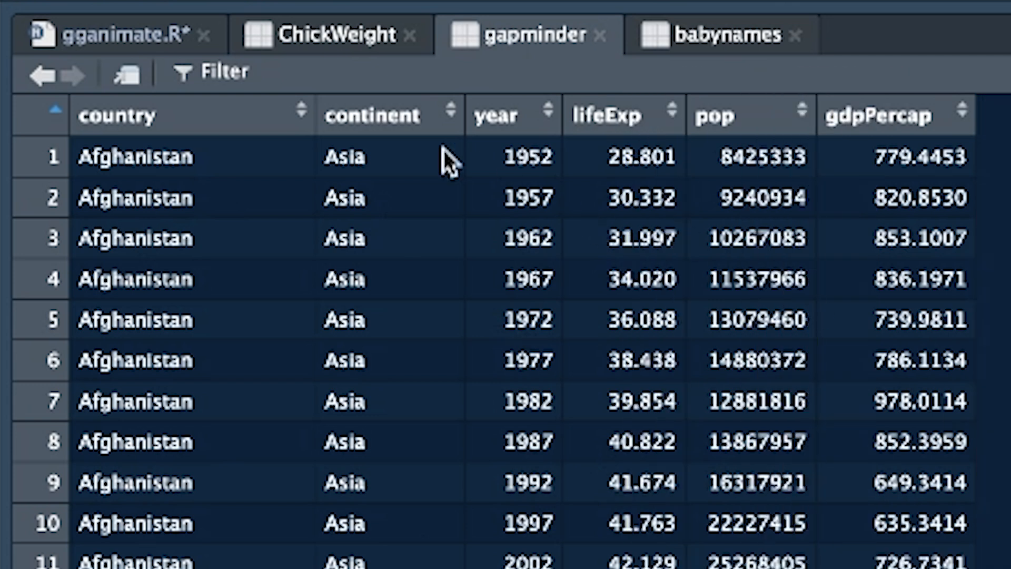
{"action": "mouse_move", "coordinate": [119, 49]}
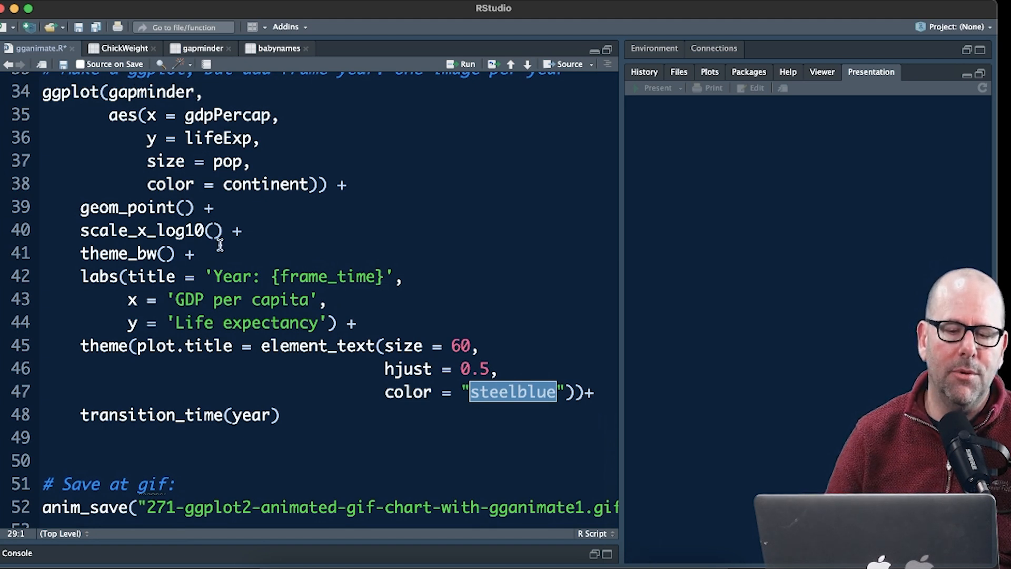
{"action": "mouse_move", "coordinate": [234, 266]}
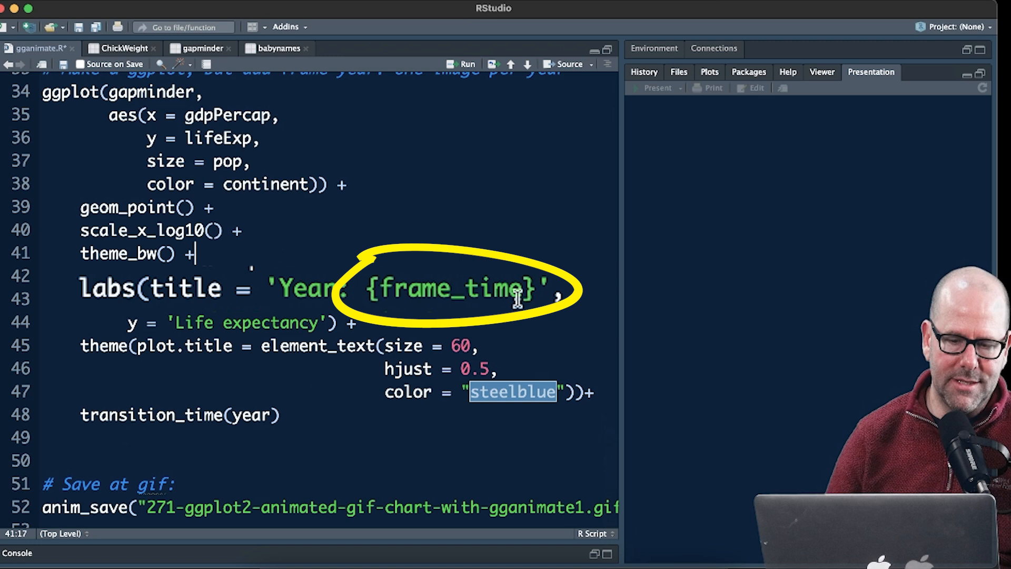
{"action": "mouse_move", "coordinate": [430, 303]}
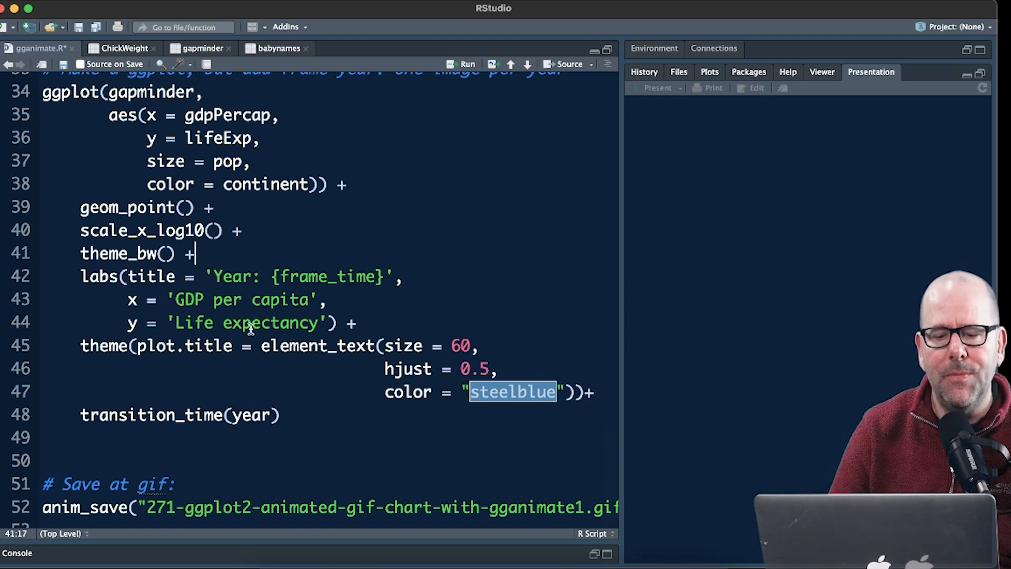
{"action": "mouse_move", "coordinate": [359, 264]}
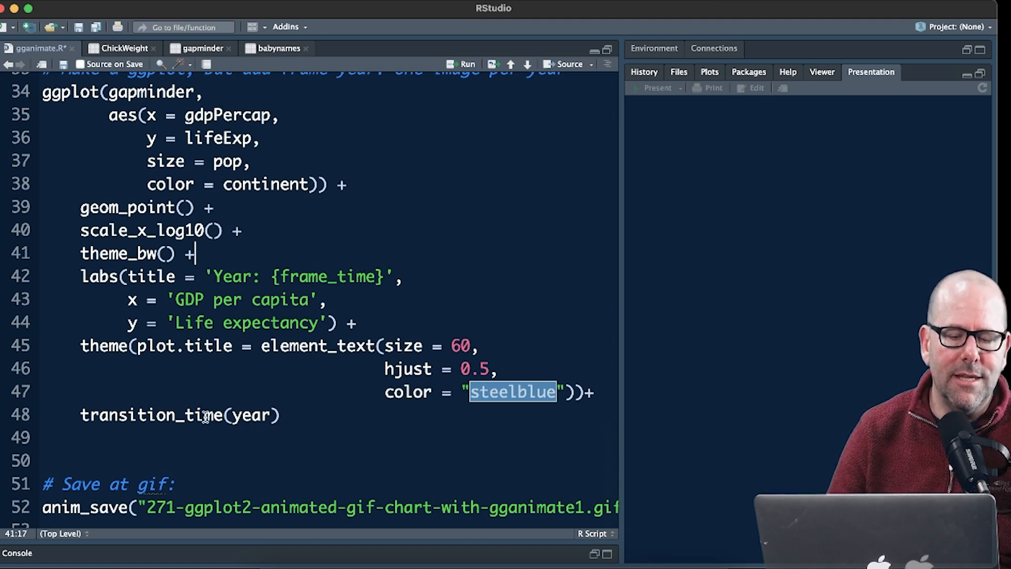
{"action": "mouse_move", "coordinate": [204, 415]}
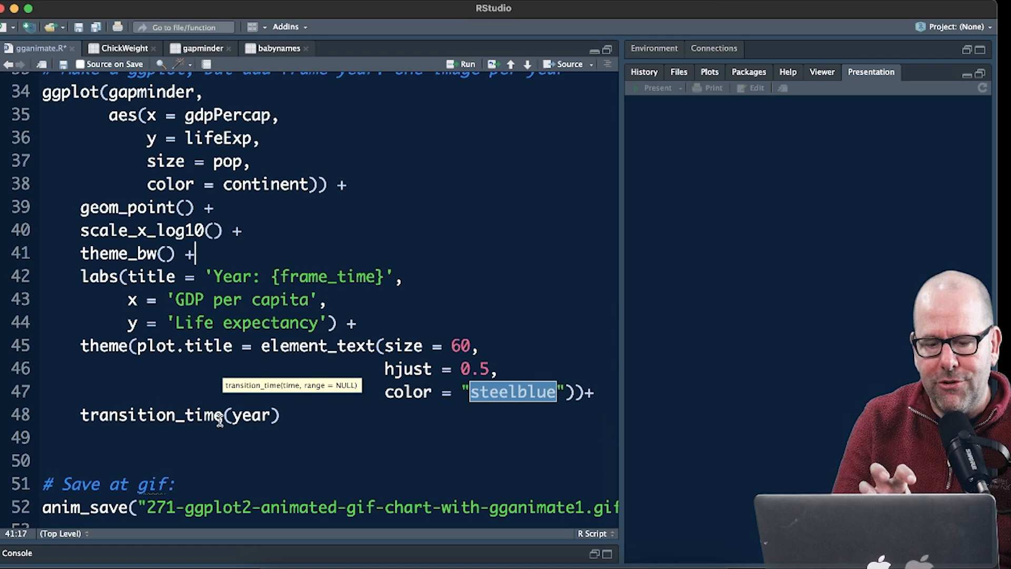
{"action": "mouse_move", "coordinate": [294, 416]}
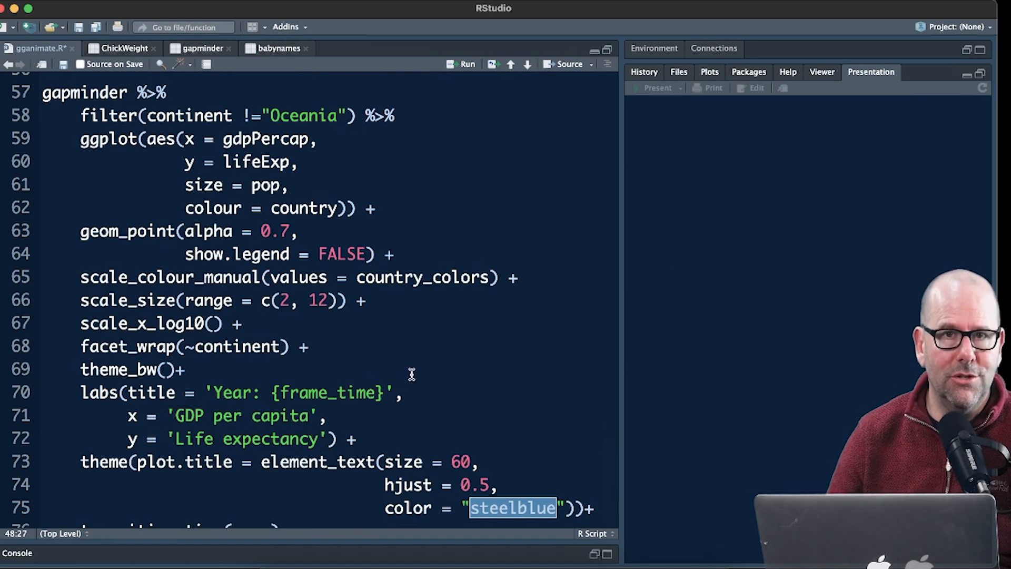
{"action": "scroll", "scroll_direction": "down", "scroll_amount": 3}
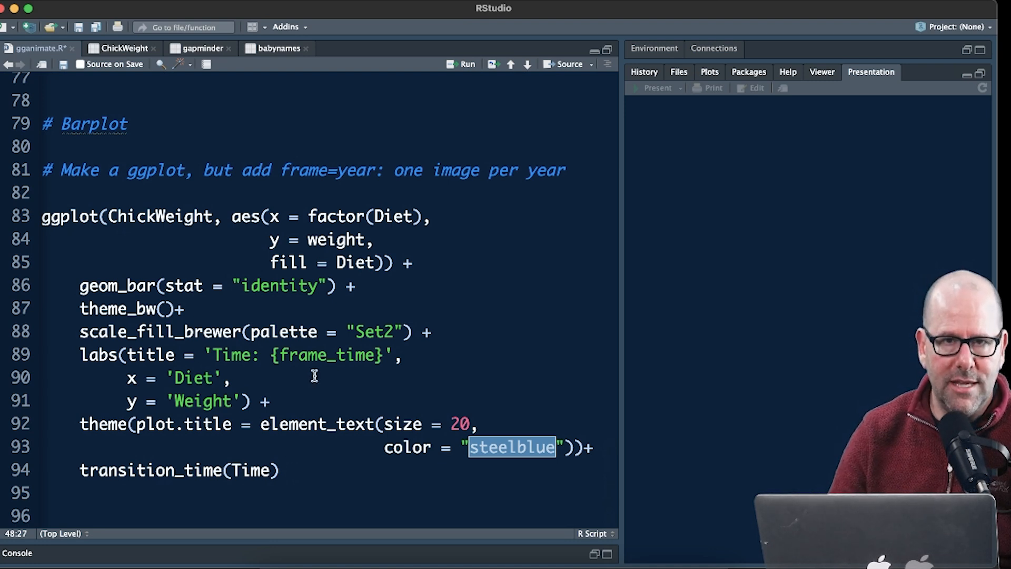
{"action": "scroll", "scroll_direction": "up", "scroll_amount": 3}
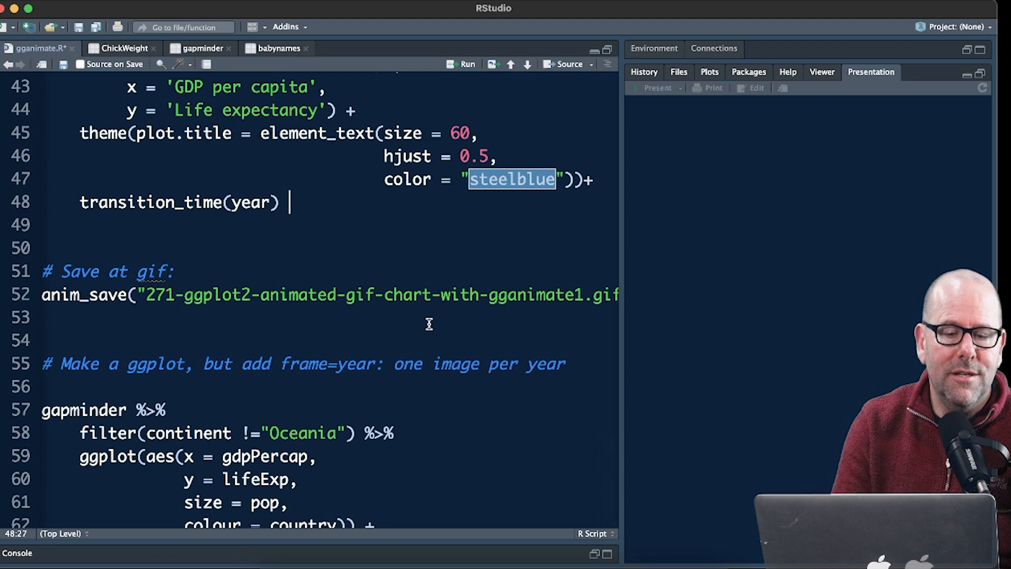
{"action": "mouse_move", "coordinate": [340, 248]}
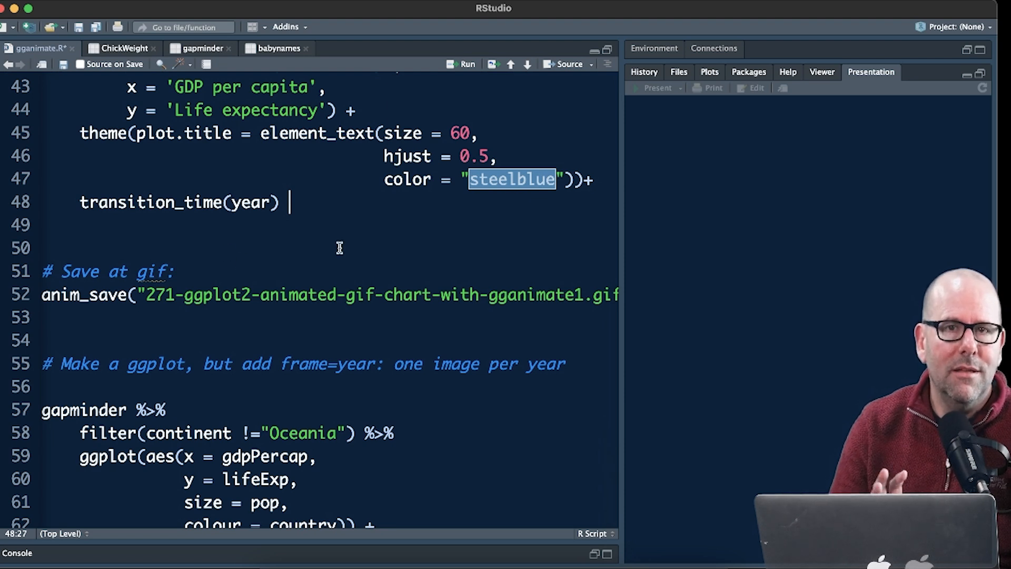